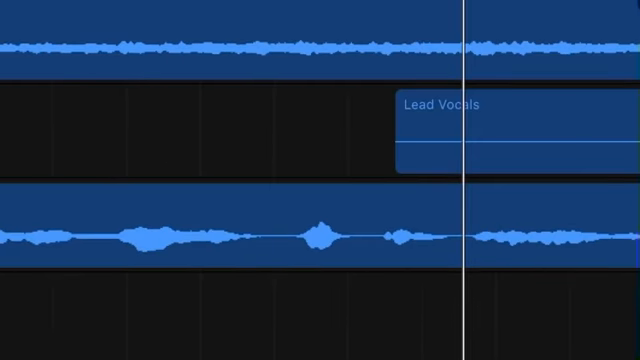
scroll("down", 3)
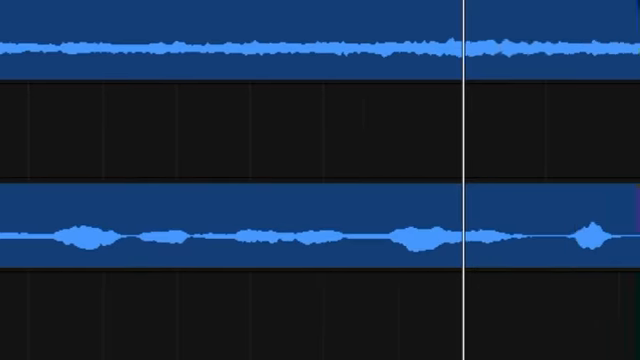
scroll("up", 3)
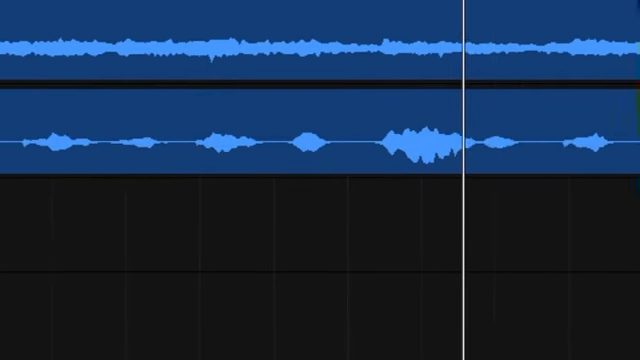